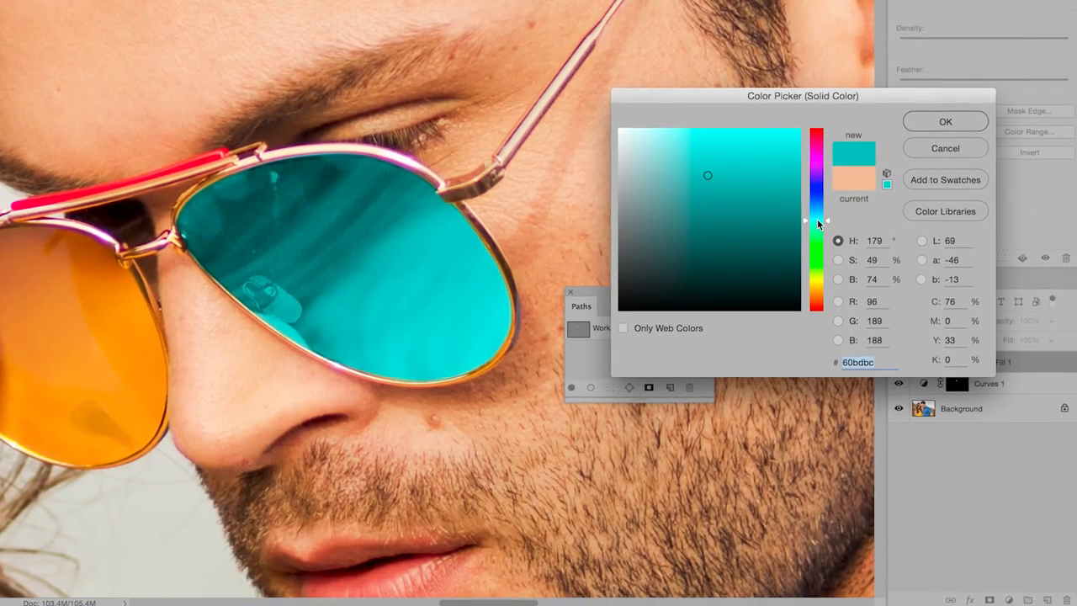
# Step: Confirm cyan (60bdbc) in the Color Picker to fill the sunglasses lens
pyautogui.click(944, 121)
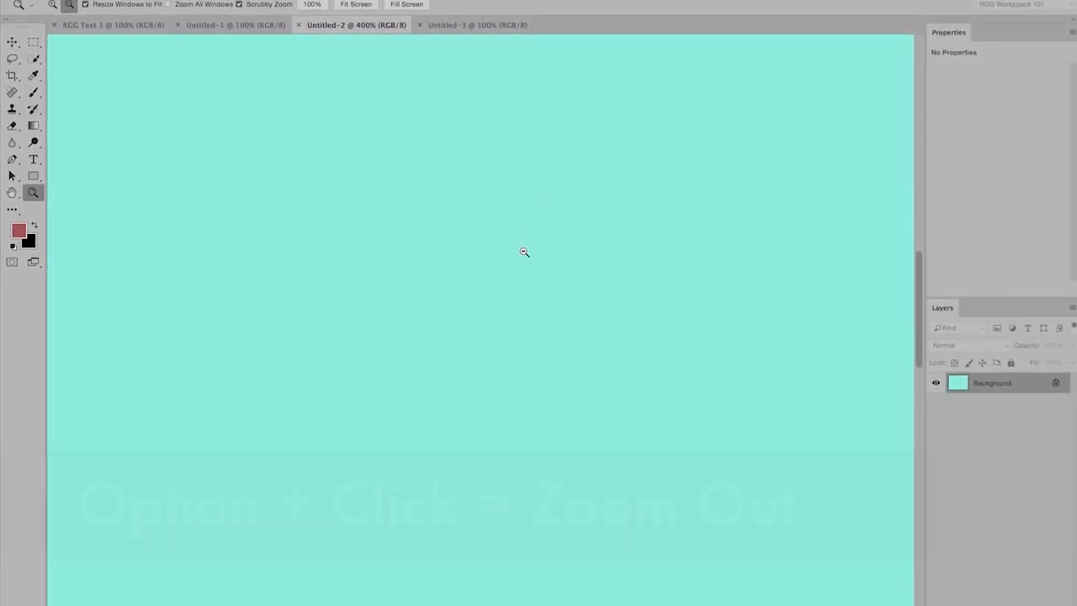
# Step: Zoom out on the cyan Untitled-2 canvas with an Option-click of the Zoom tool
pyautogui.click(524, 252)
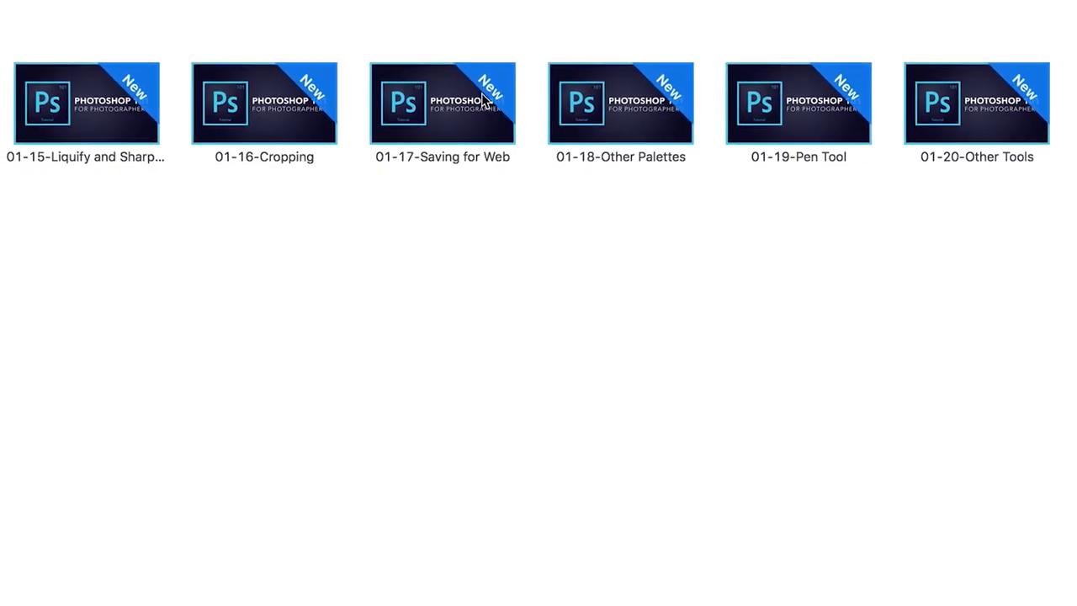
# Step: Browse the lesson thumbnails in Finder, then set the brush Flow to 1%
pyautogui.click(443, 103)
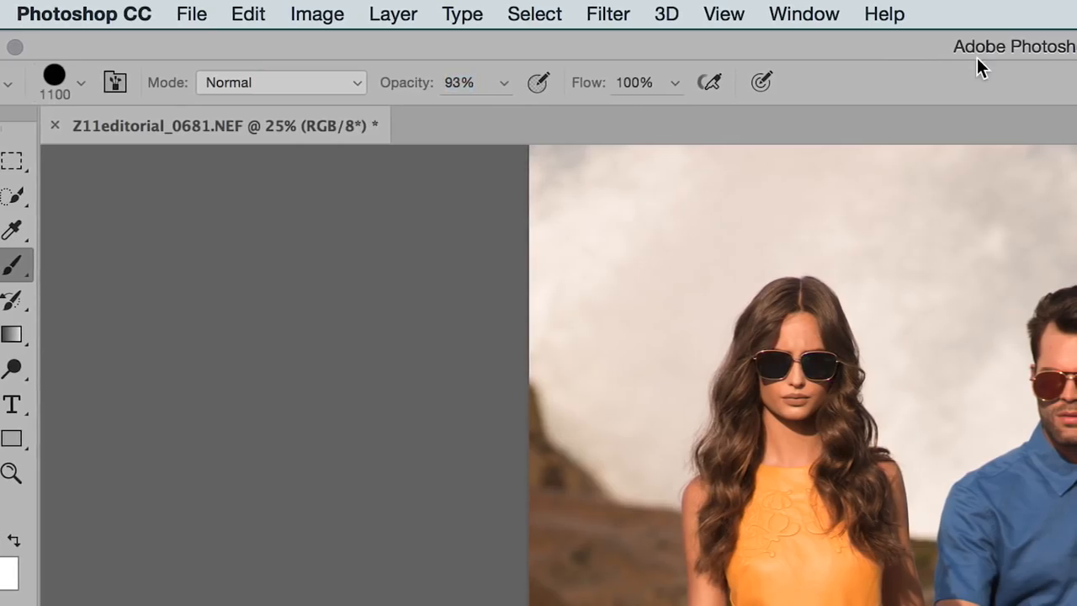
pyautogui.write('1%')
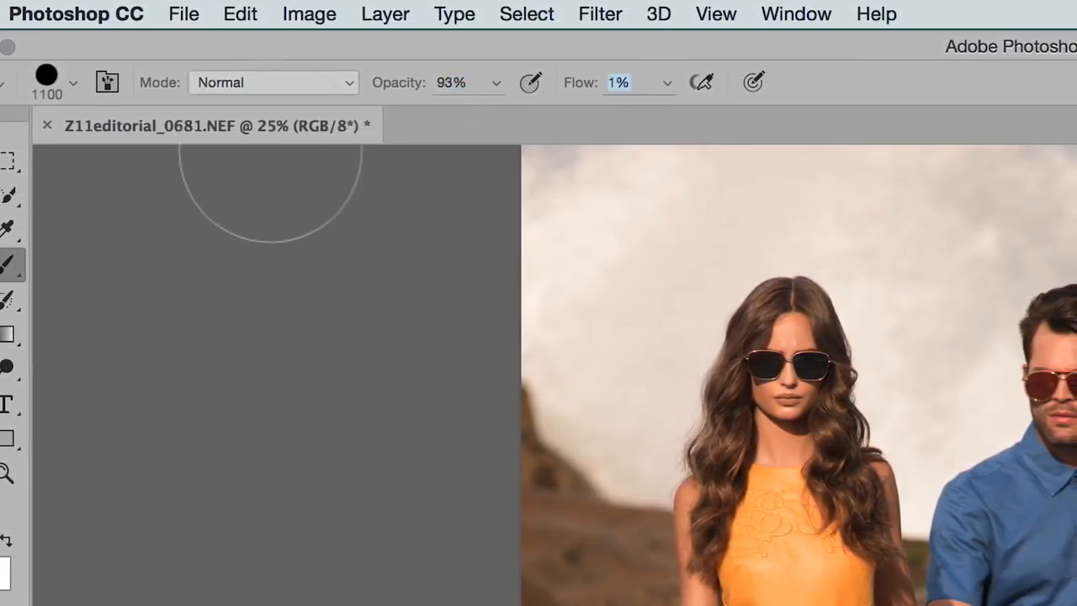